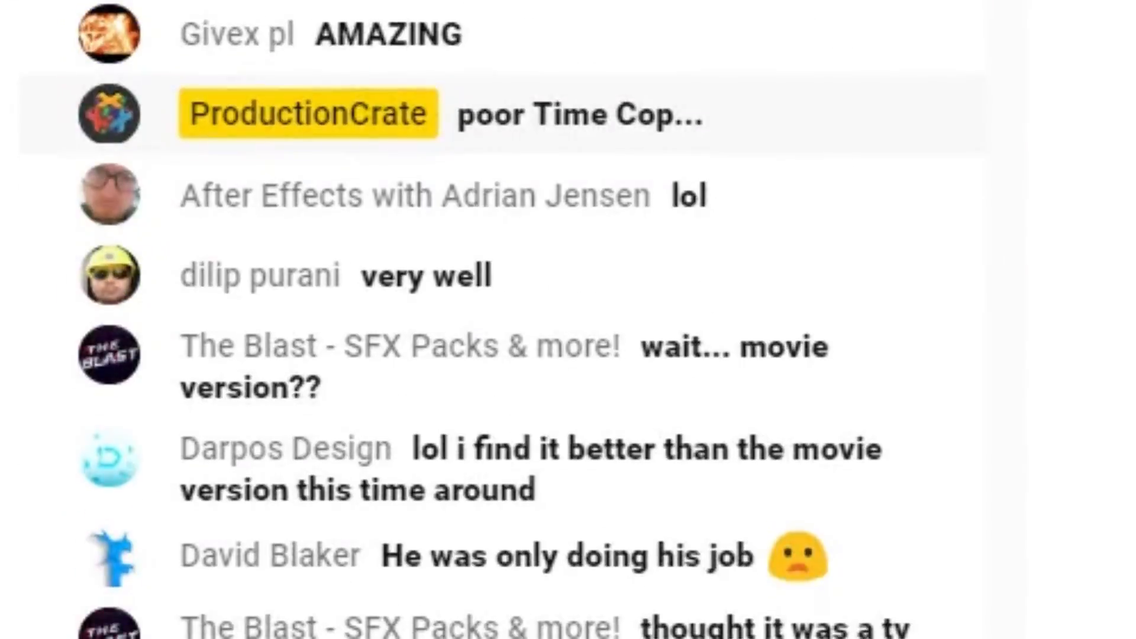
# Step: Create a solid in the Noise comp and apply Turbulent Noise for soft grey clouds
pyautogui.scroll(-3)
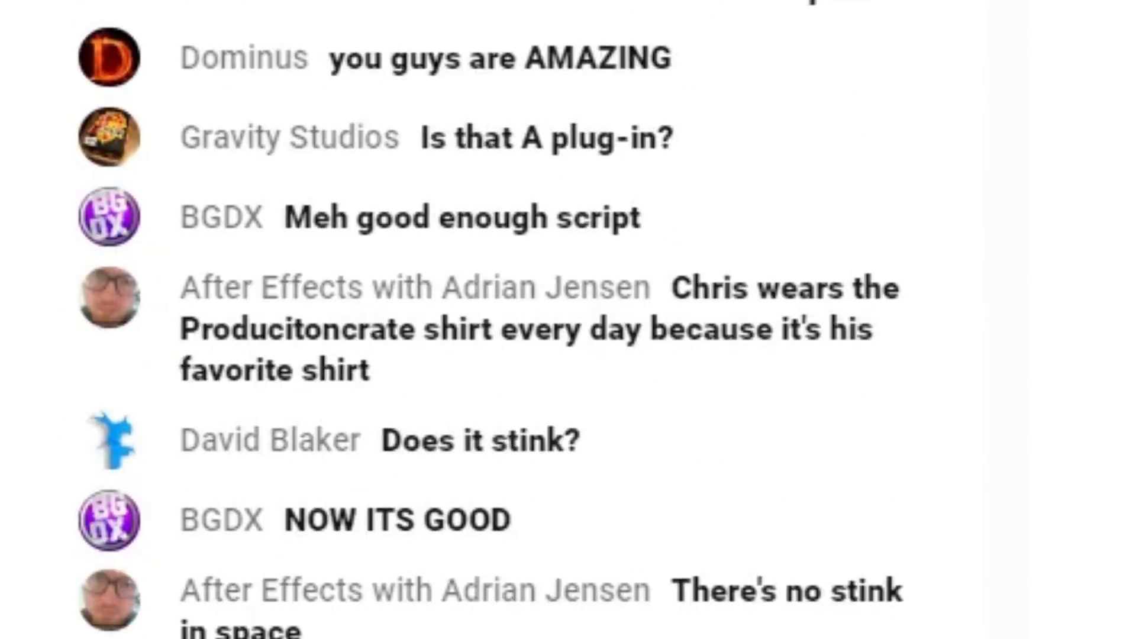
pyautogui.scroll(-3)
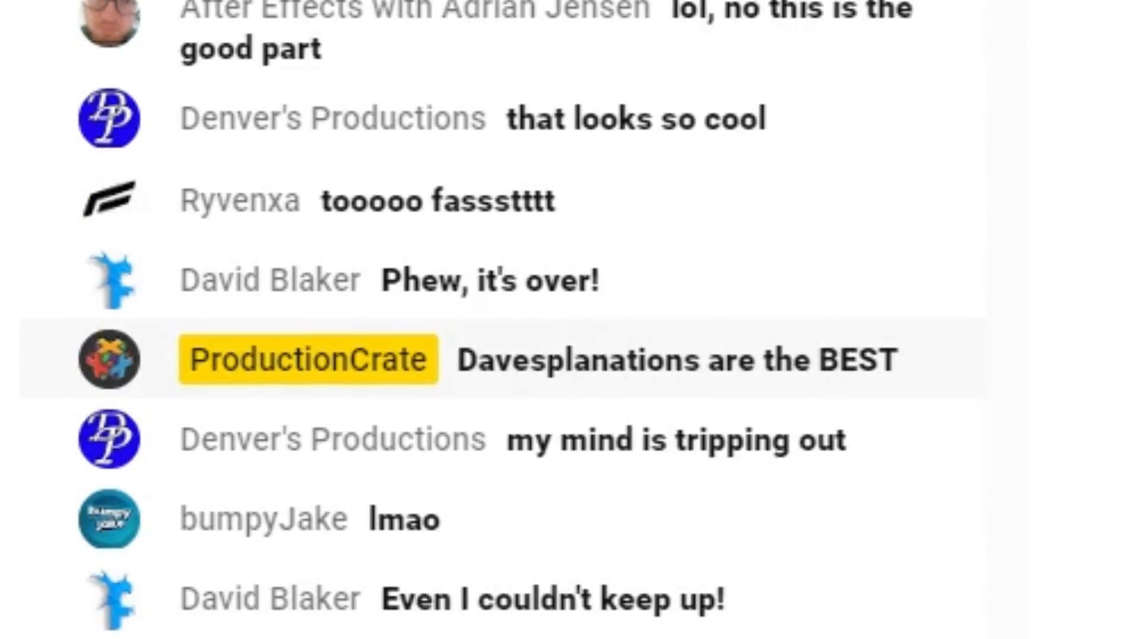
pyautogui.scroll(-3)
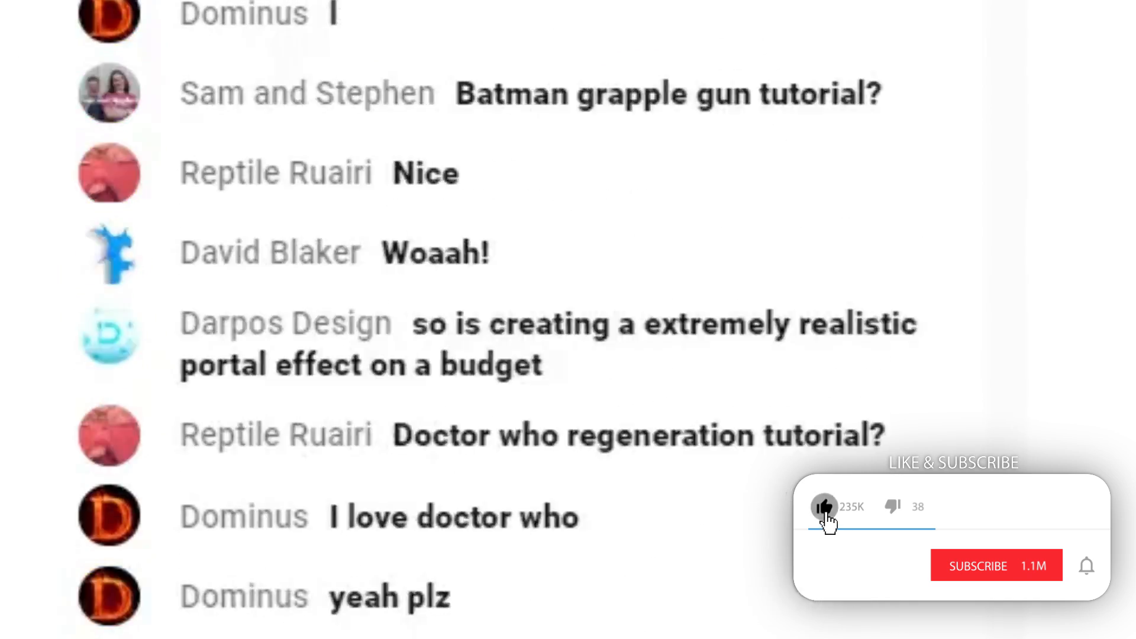
pyautogui.click(996, 566)
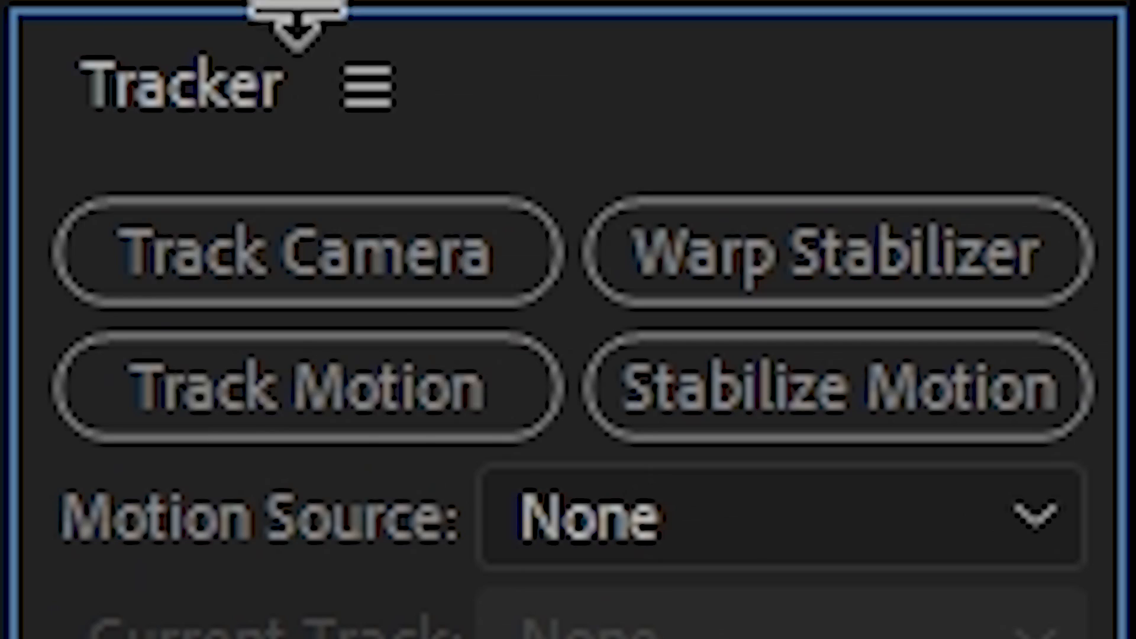
pyautogui.click(193, 49)
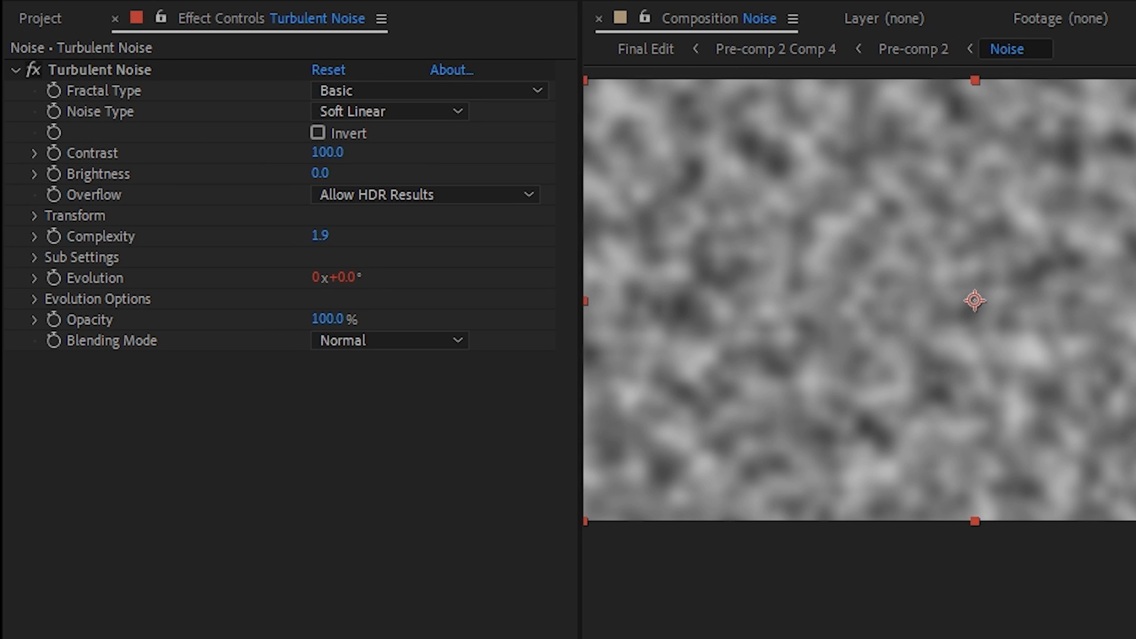
# Step: Set Turbulent Sharp with maximum contrast, shift the offset sideways, and add Turbulent Displace
pyautogui.click(428, 90)
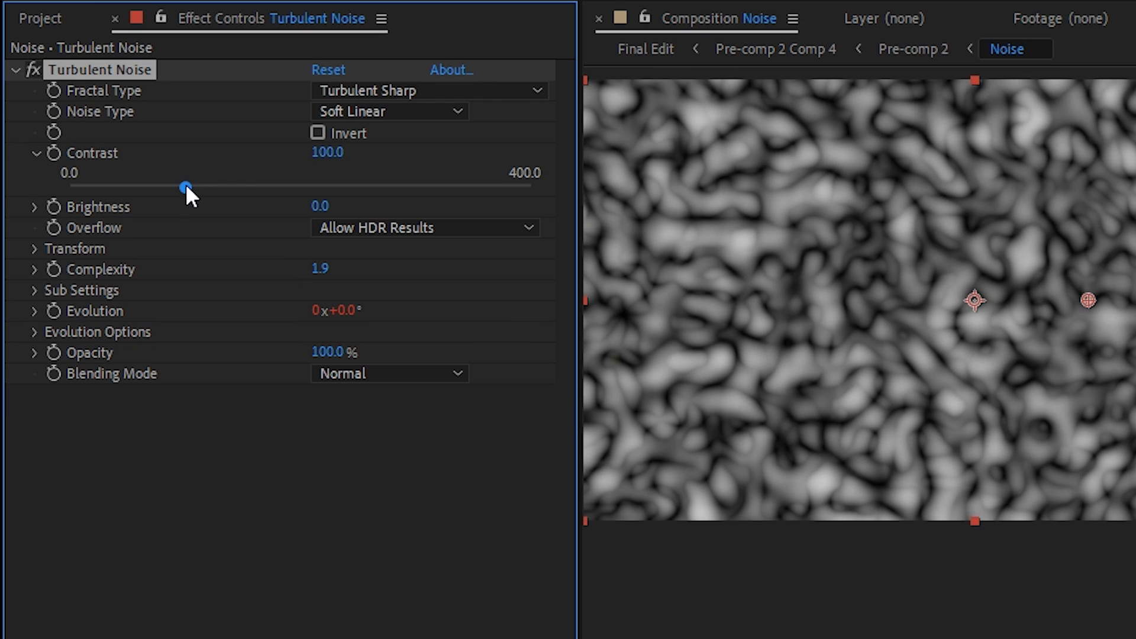
pyautogui.moveTo(185, 187); pyautogui.dragTo(537, 186)
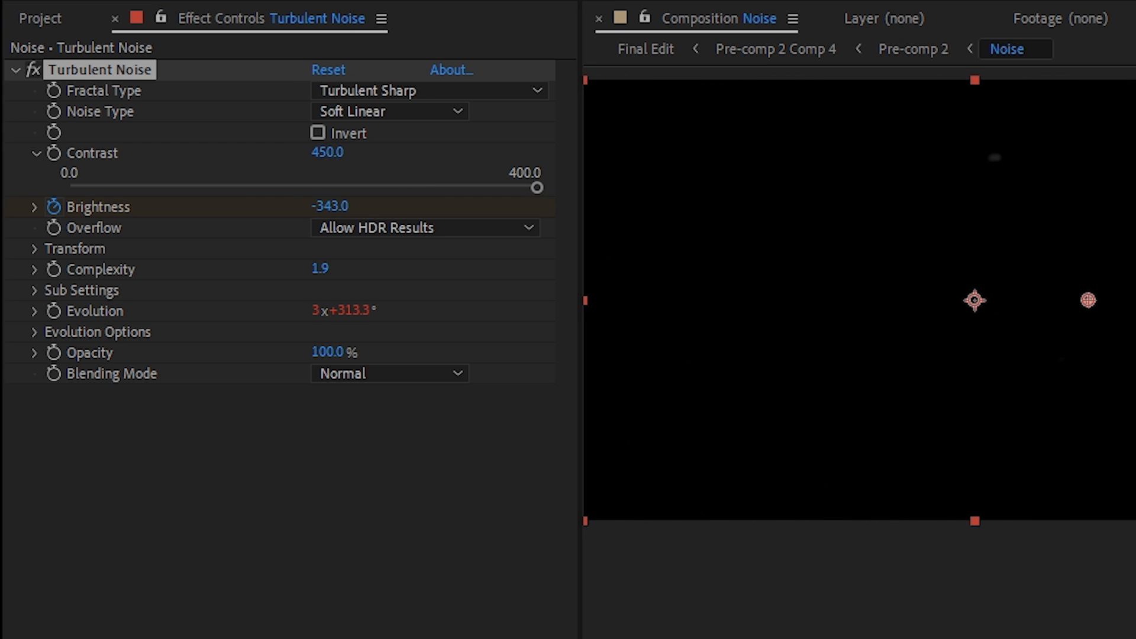
pyautogui.click(34, 249)
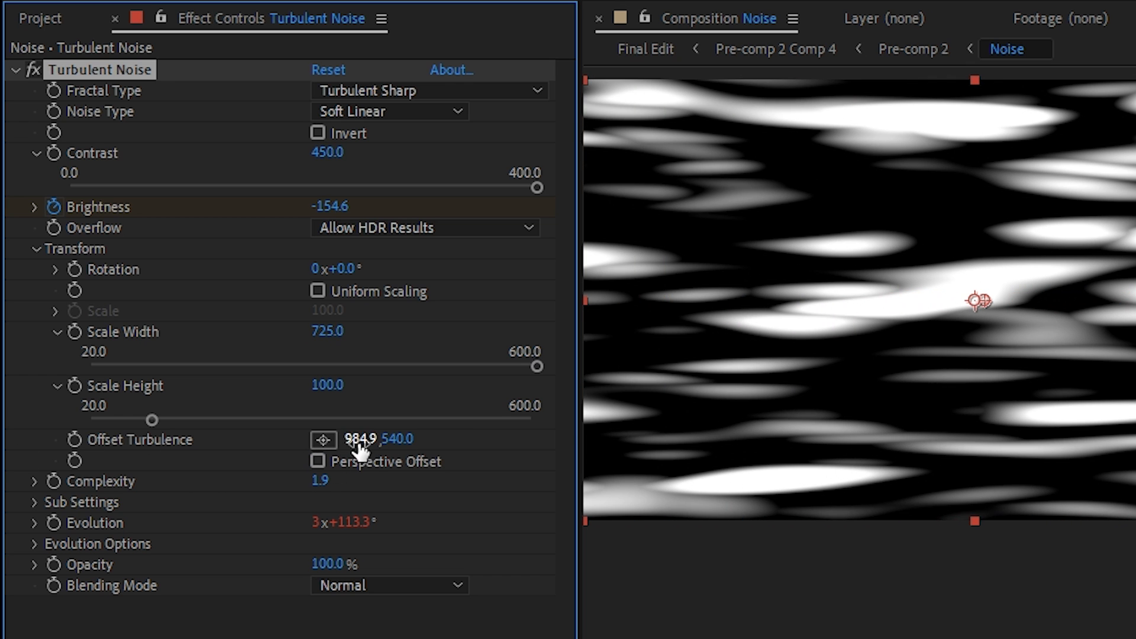
pyautogui.moveTo(355, 439); pyautogui.dragTo(304, 440)
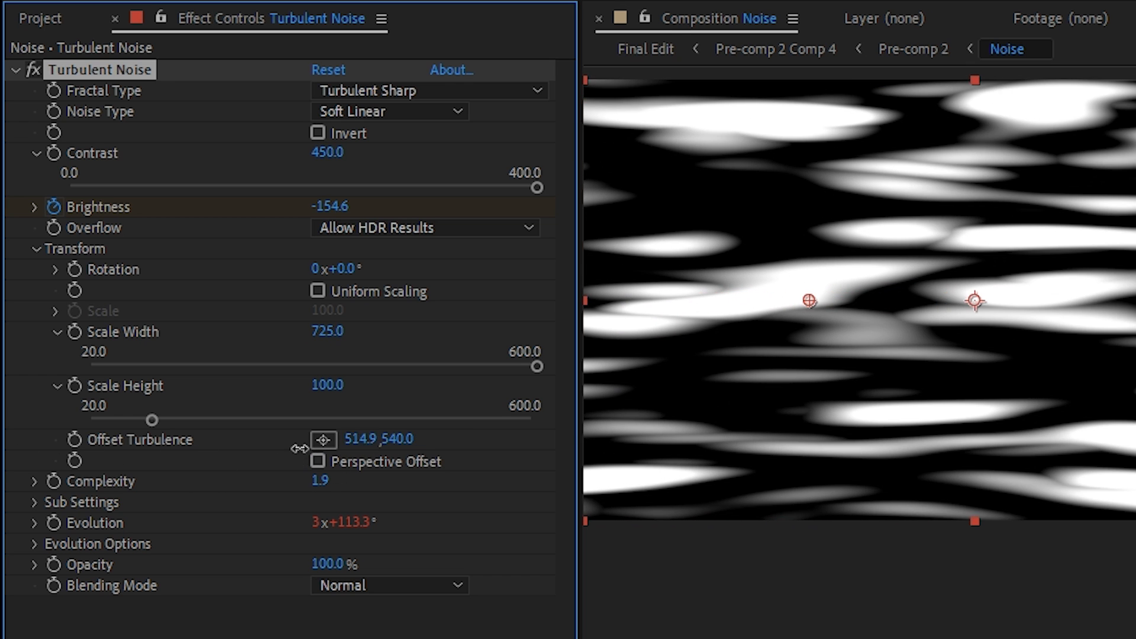
pyautogui.write('turbul')
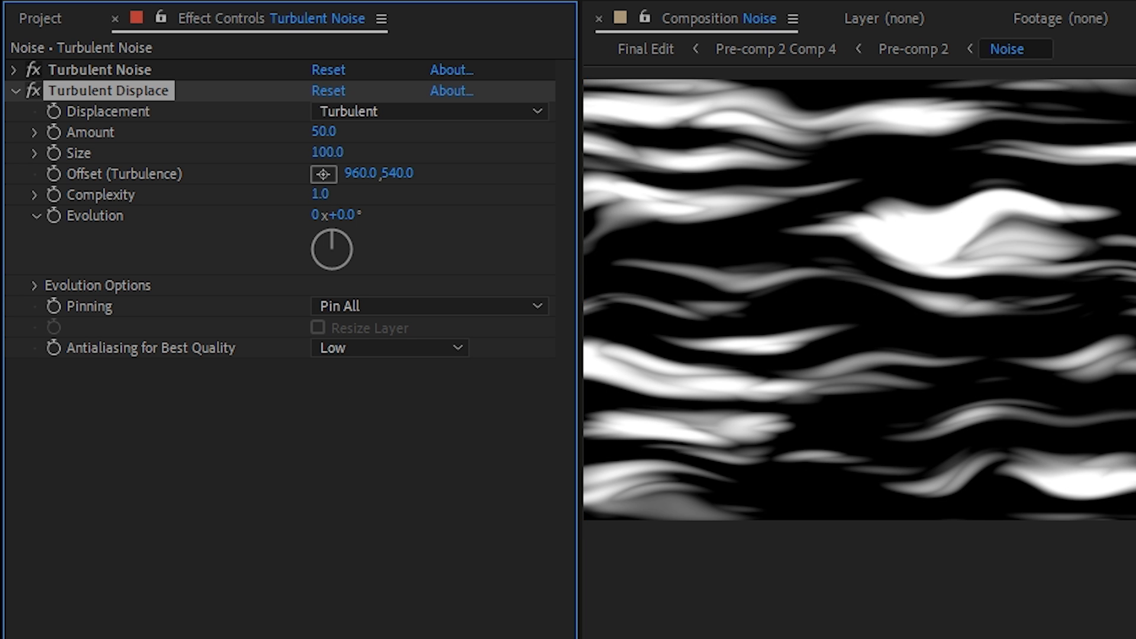
# Step: Add a second Turbulent Displace and reduce its Size slightly
pyautogui.write('turb')
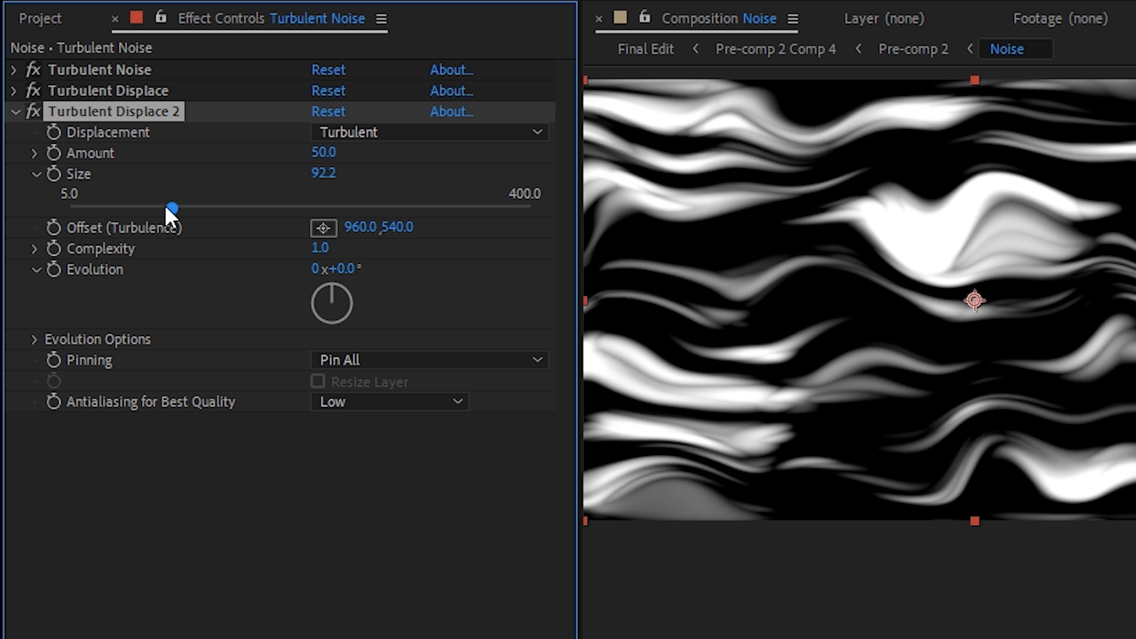
pyautogui.moveTo(171, 209); pyautogui.dragTo(70, 209)
pyautogui.write('Energy Wisps')
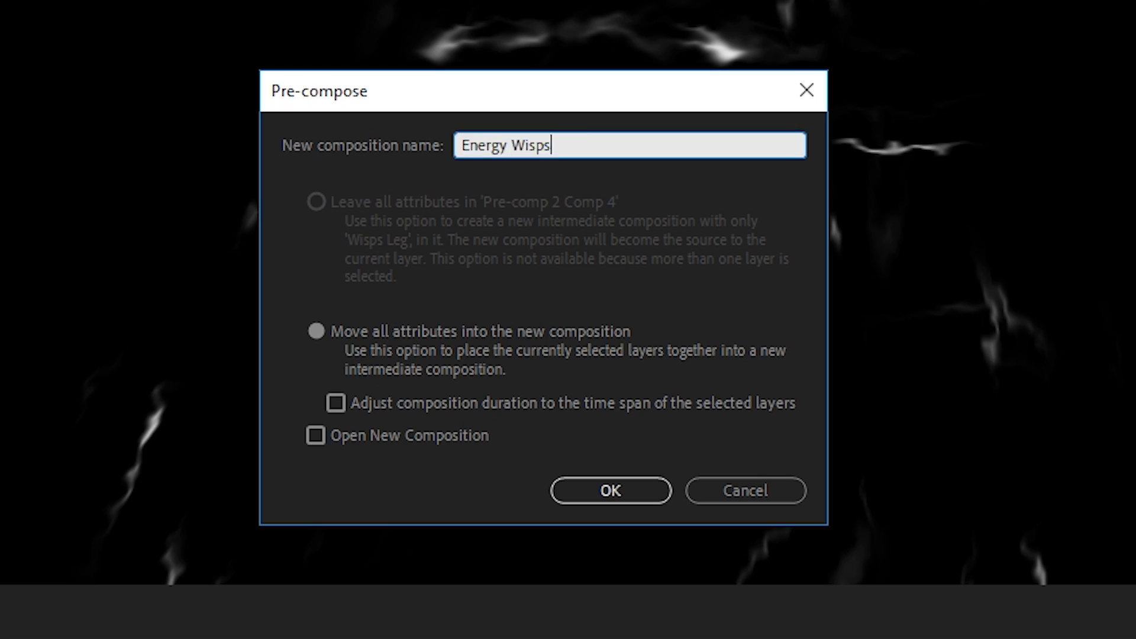
# Step: Confirm pre-composing the wisp layers as 'Energy Wisps'
pyautogui.click(609, 491)
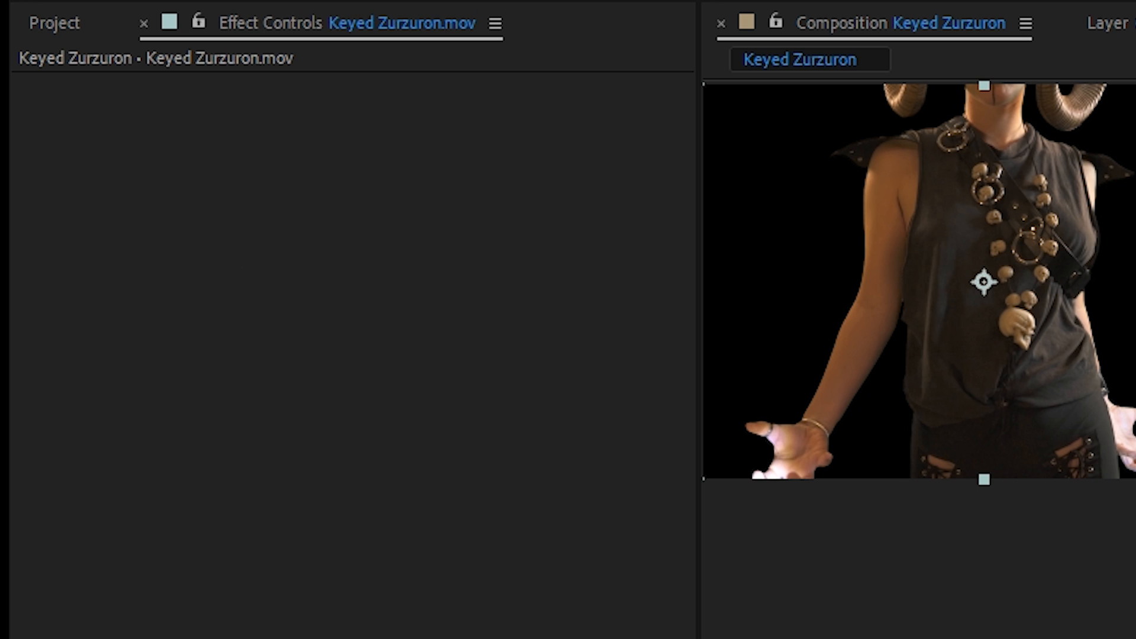
# Step: Give Keyed Zurzuron.mov Fast Box Blur, an Alpha-channel Curves outline, and Tint
pyautogui.write('fast b')
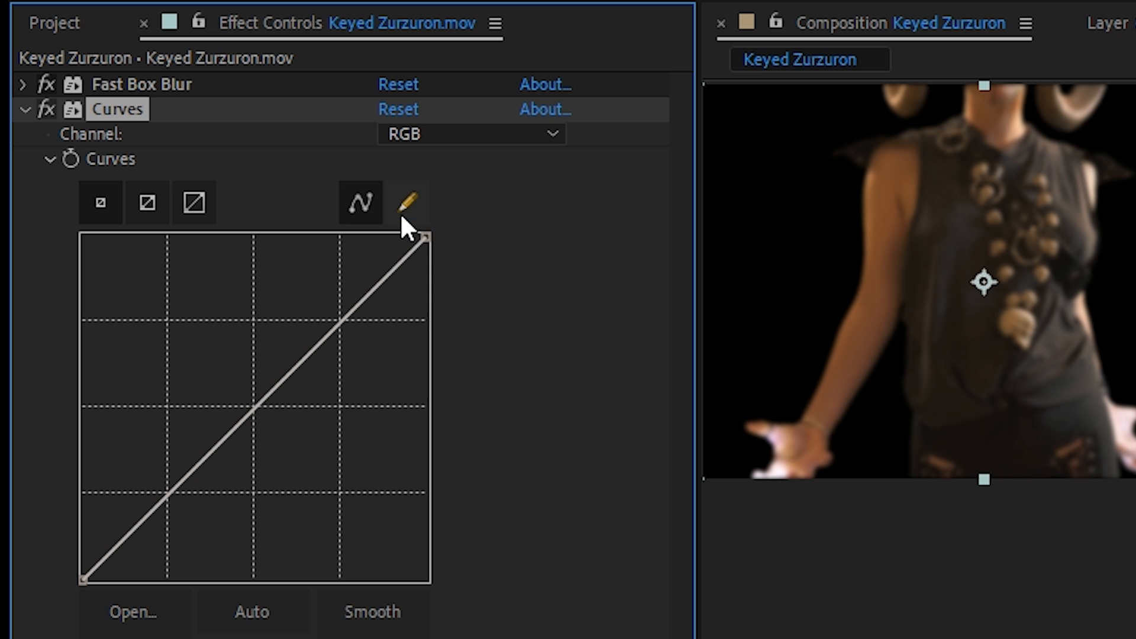
pyautogui.click(469, 134)
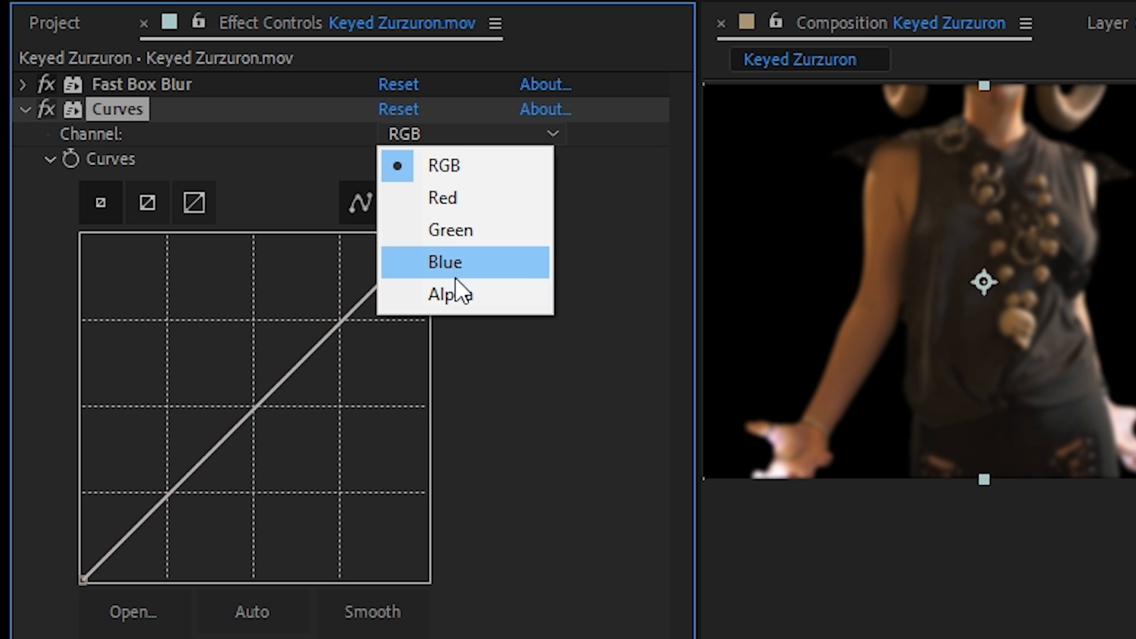
pyautogui.click(449, 294)
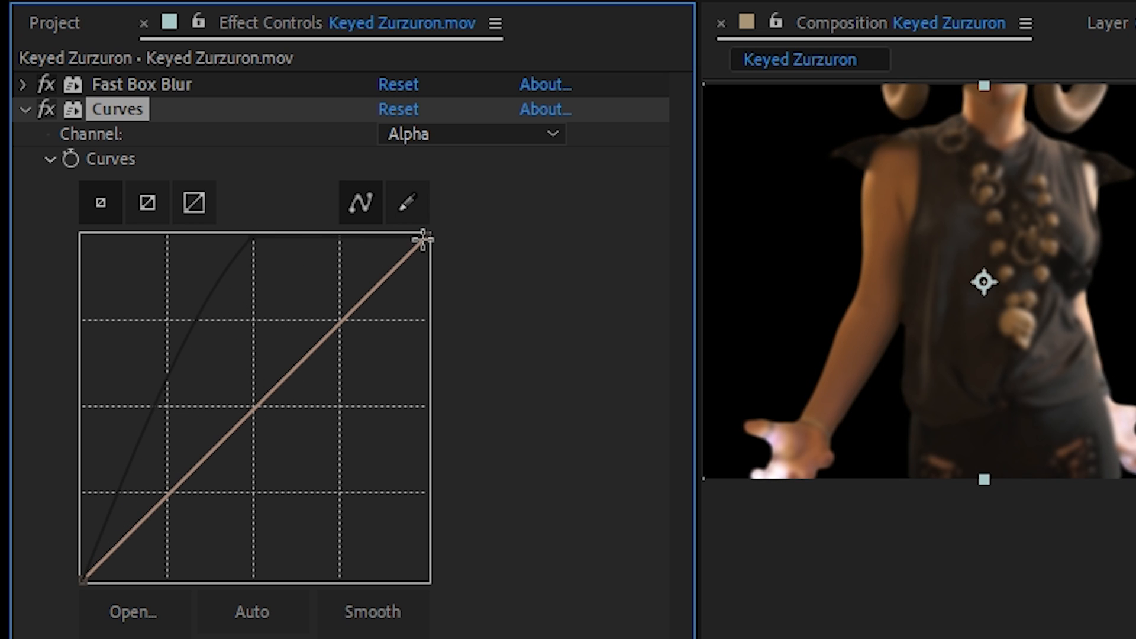
pyautogui.moveTo(426, 239); pyautogui.dragTo(427, 435)
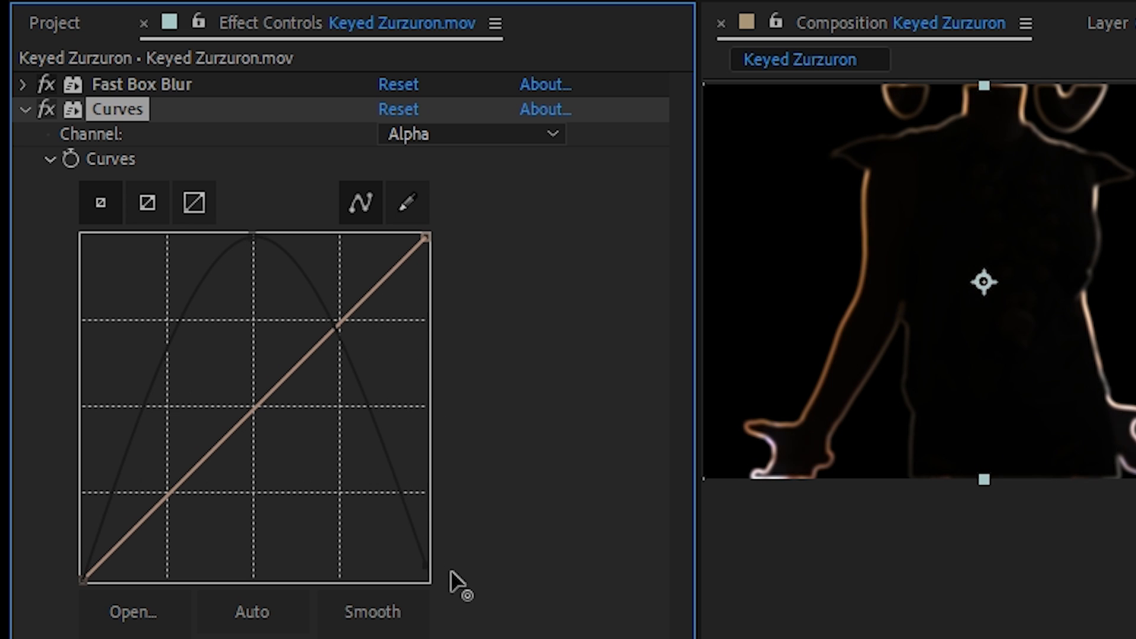
pyautogui.write('tint')
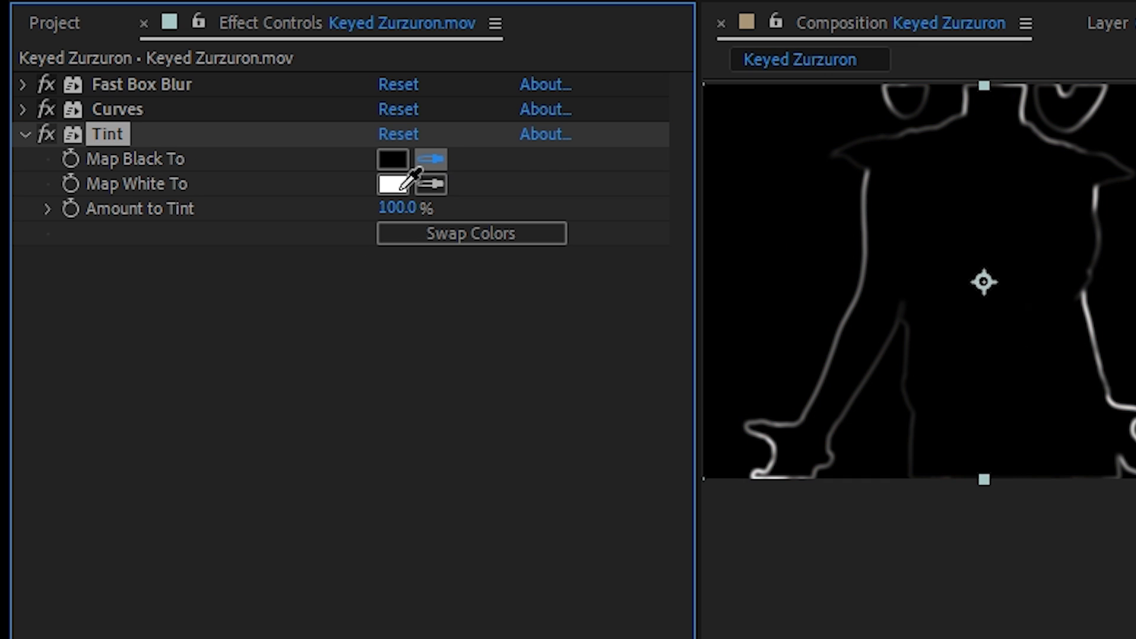
pyautogui.write('matte')
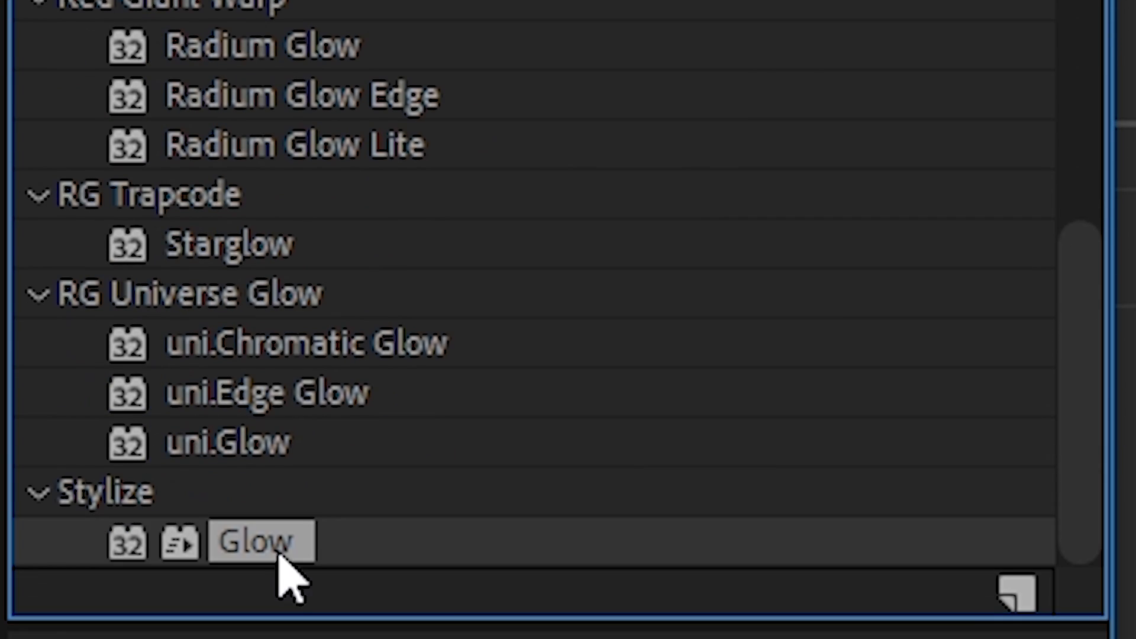
# Step: Apply Glow to the outline and matte it to Keyed Zurzuron.mov with Set Matte
pyautogui.doubleClick(255, 542)
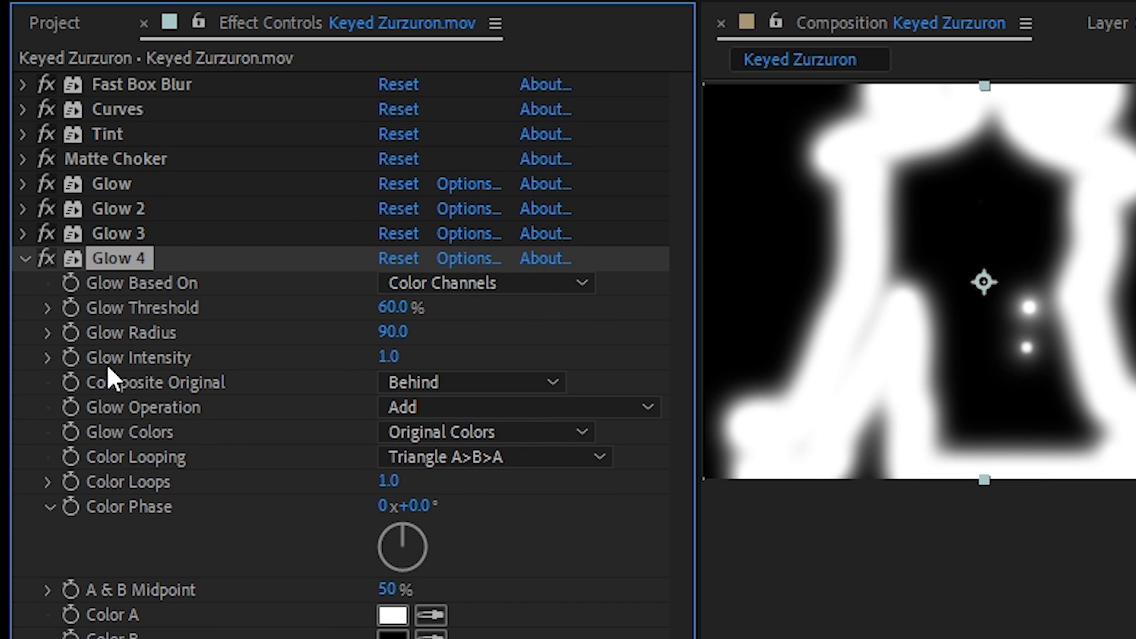
pyautogui.click(22, 258)
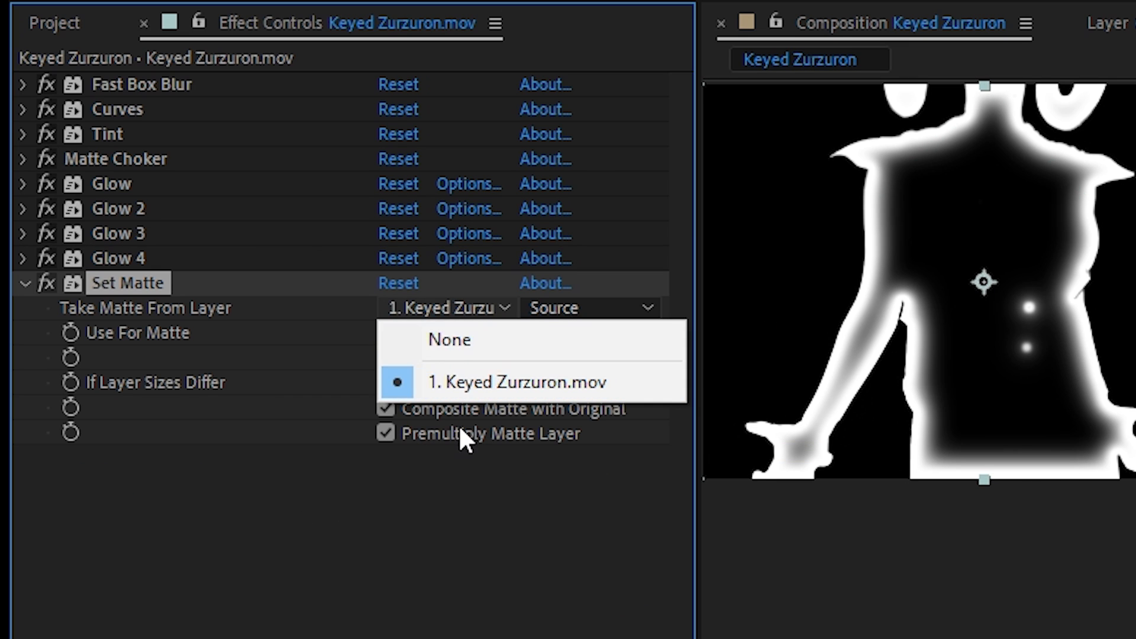
pyautogui.click(520, 382)
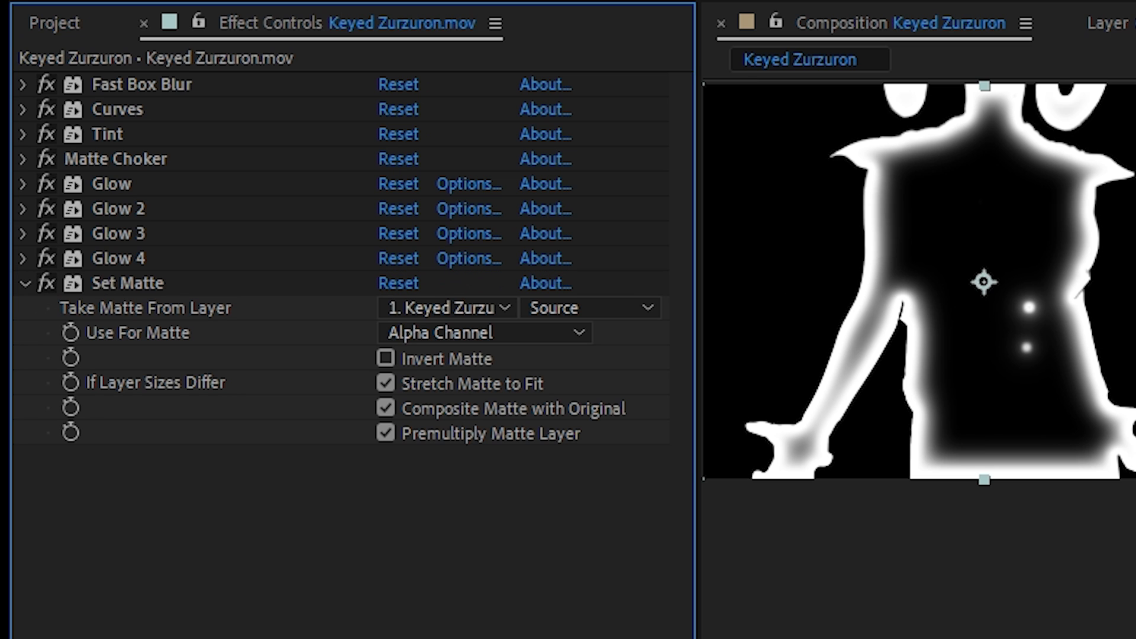
pyautogui.write('fast b')
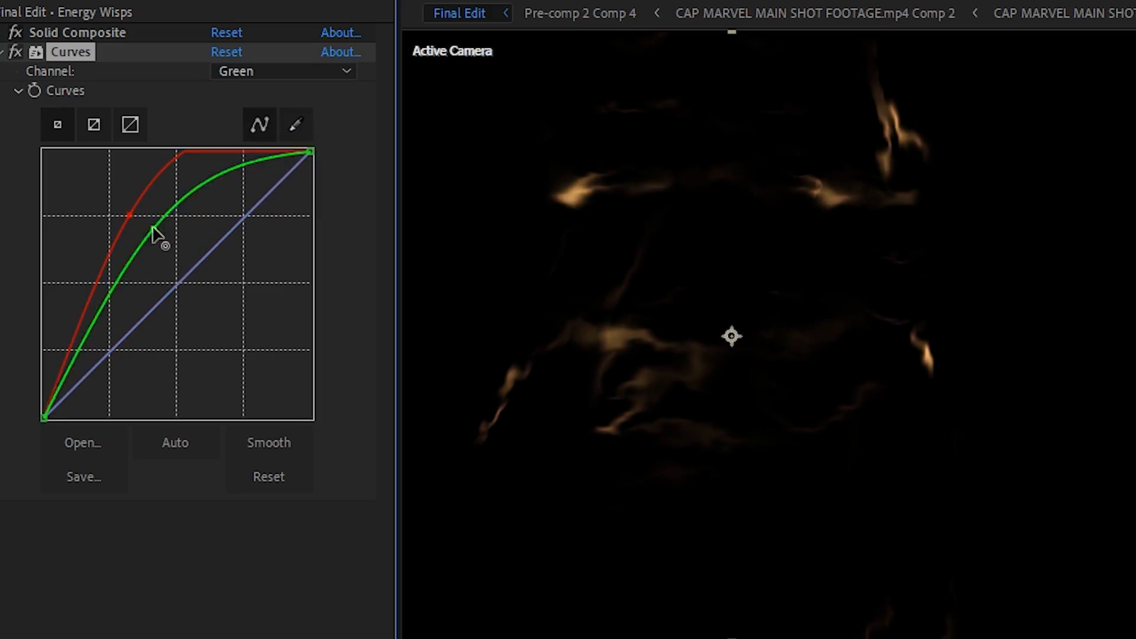
# Step: Raise the Green channel curve so the Energy Wisps turn golden
pyautogui.moveTo(156, 232); pyautogui.dragTo(109, 301)
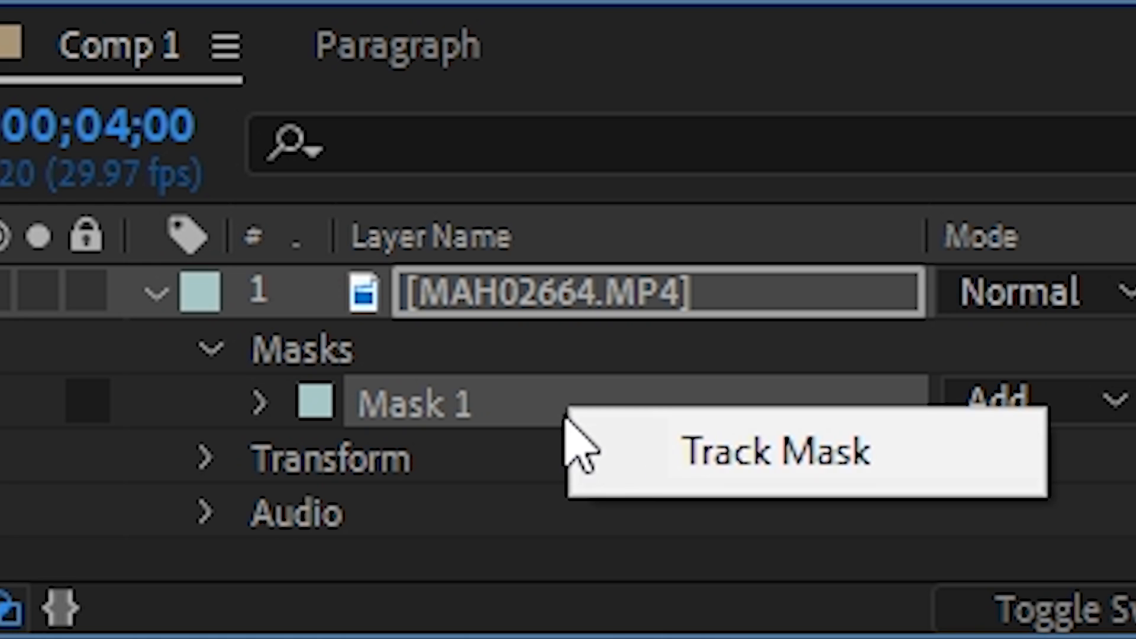
# Step: Track Mask 1 on MAH02664.MP4 using Face Tracking (Detailed Features)
pyautogui.click(776, 449)
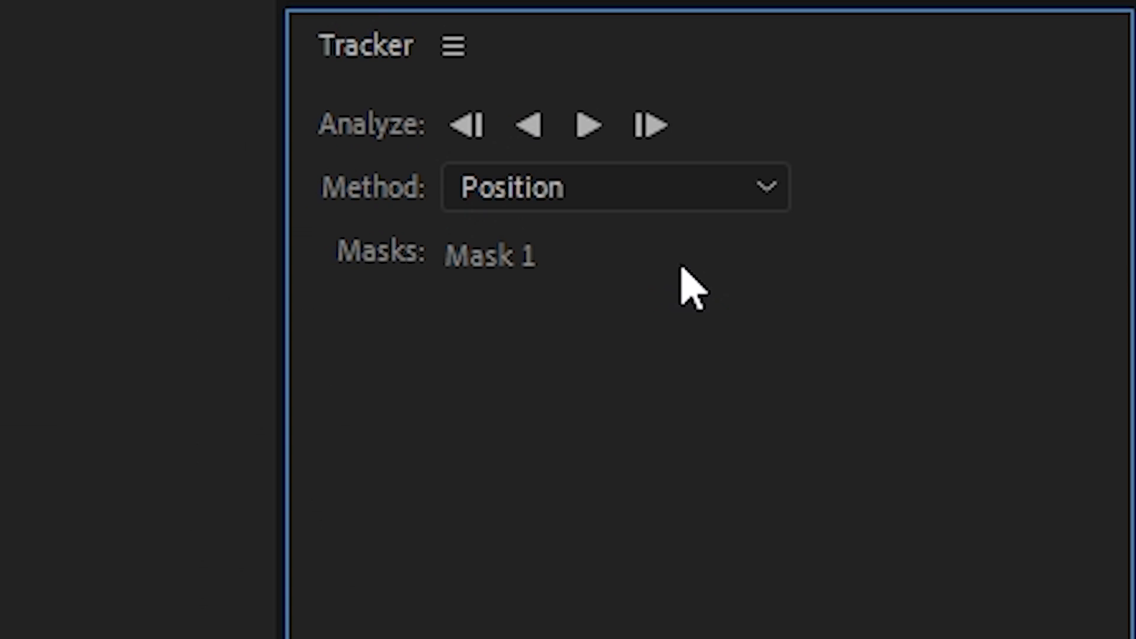
pyautogui.click(615, 187)
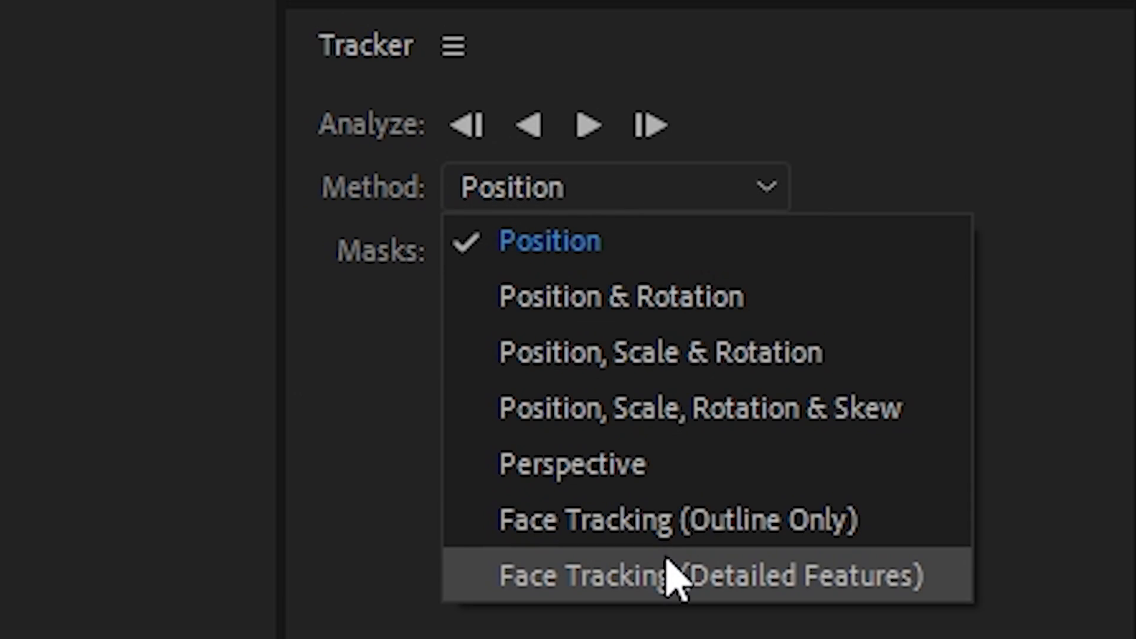
pyautogui.click(710, 576)
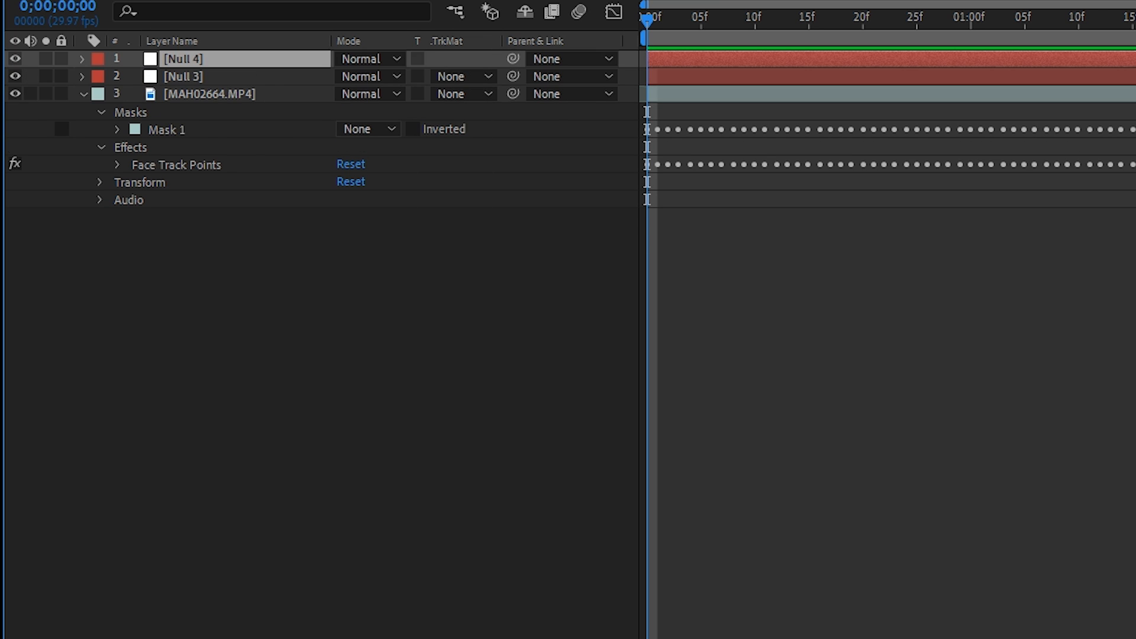
# Step: Show Null 3's Position and paste in the Left Pupil track keyframes
pyautogui.click(116, 148)
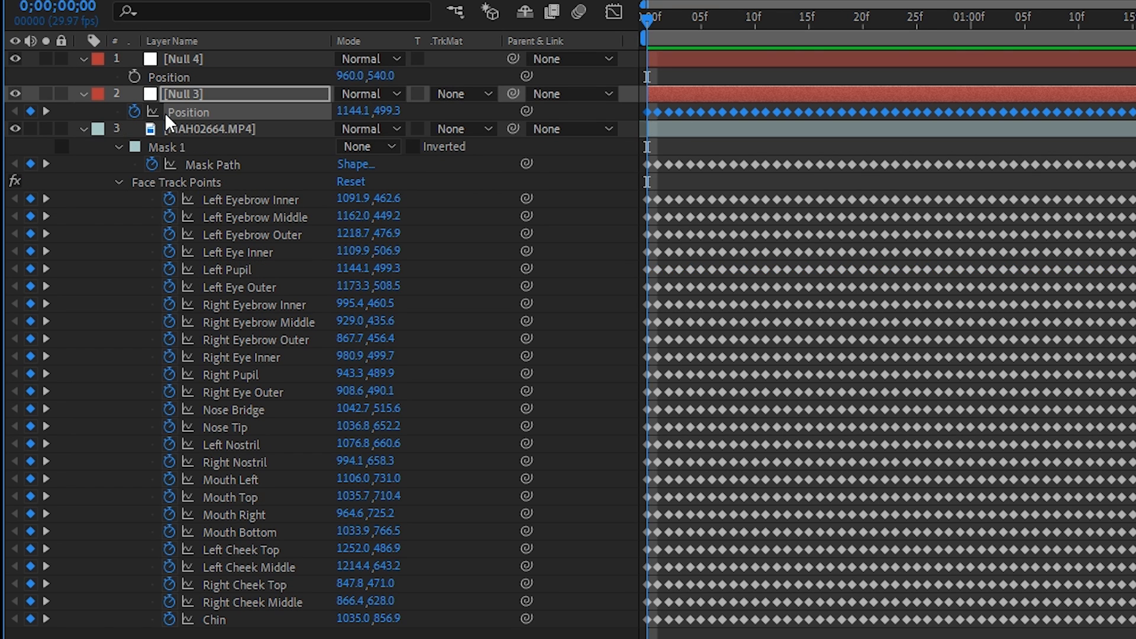
pyautogui.click(230, 374)
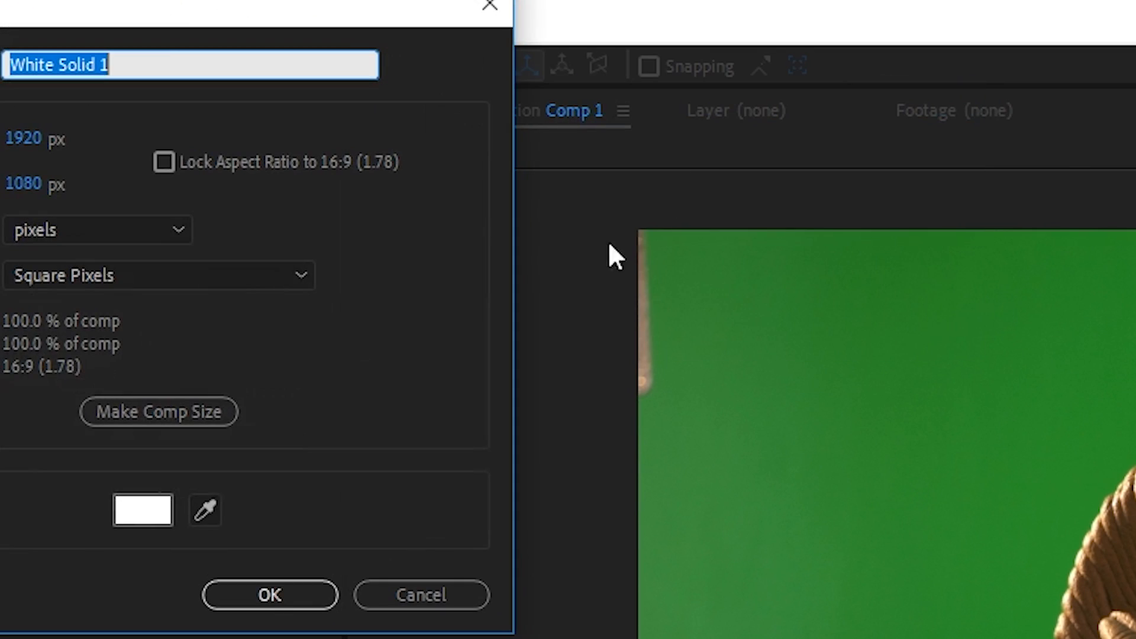
# Step: Create a 1920×1080 white solid named White Solid 1
pyautogui.click(268, 594)
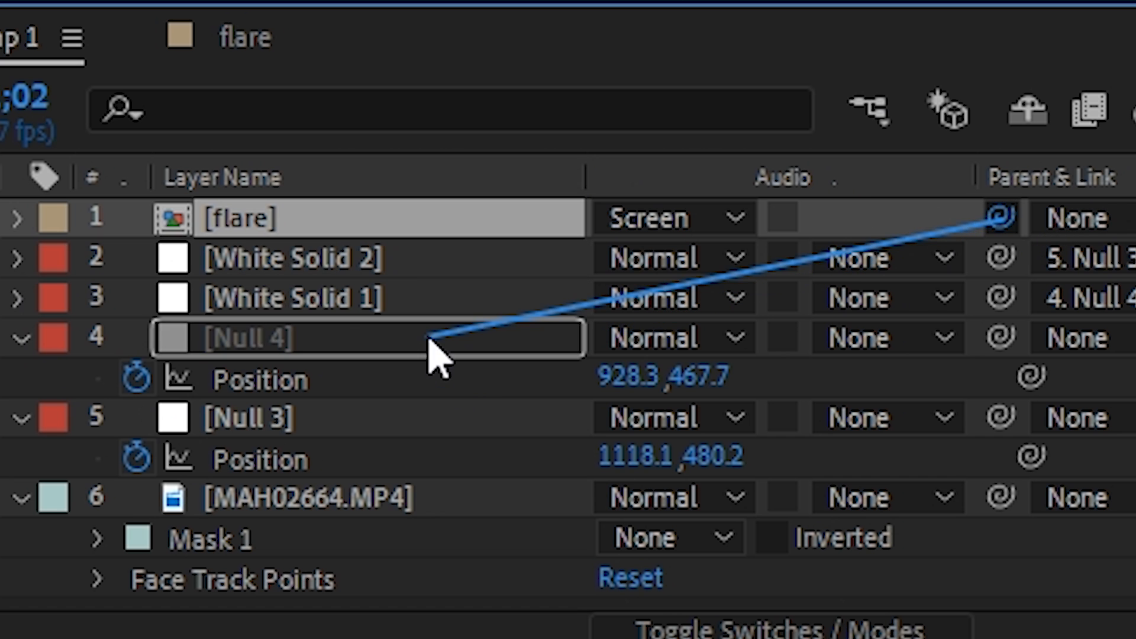
# Step: Name the eye-layer precomp 'All of the eyeball layers'
pyautogui.write('All of the')
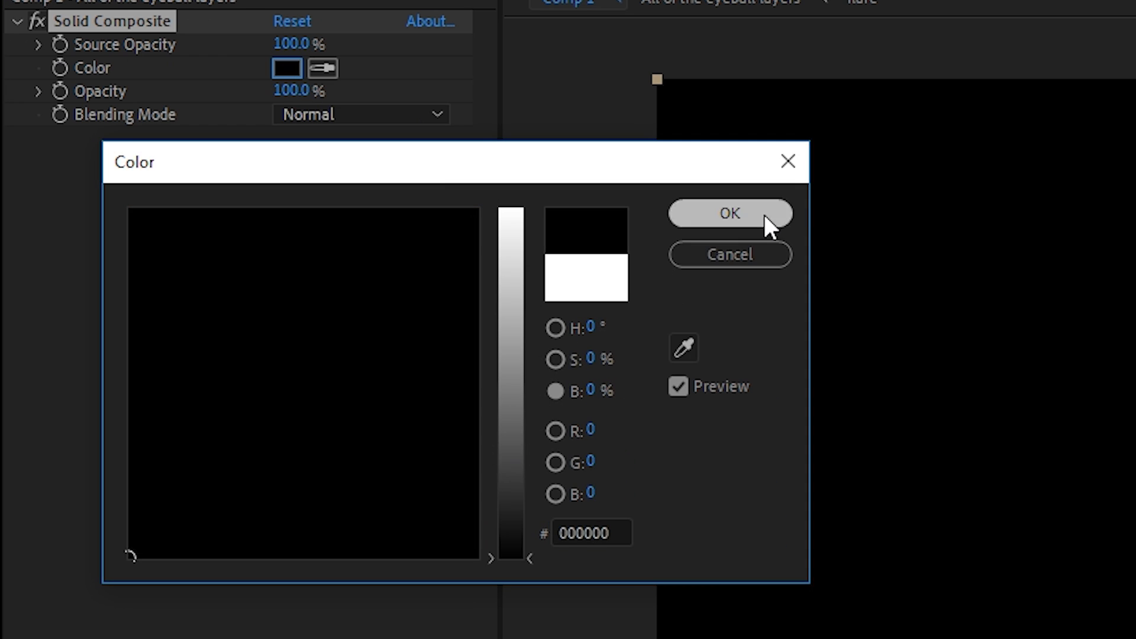
# Step: Set the Solid Composite colour to black (000000) and confirm
pyautogui.click(729, 214)
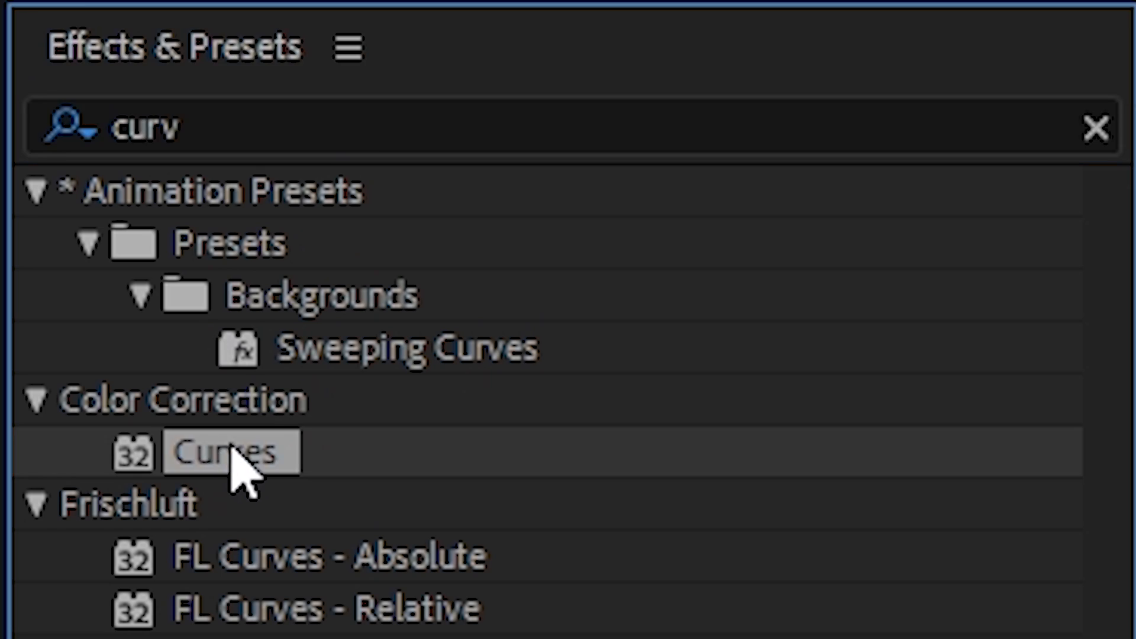